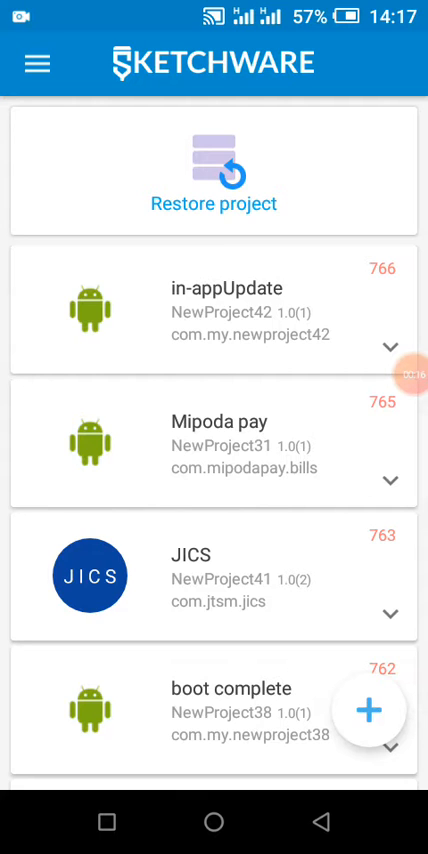
Look over the in-appUpdate project's settings without changing them and show its project options
left_click(371, 711)
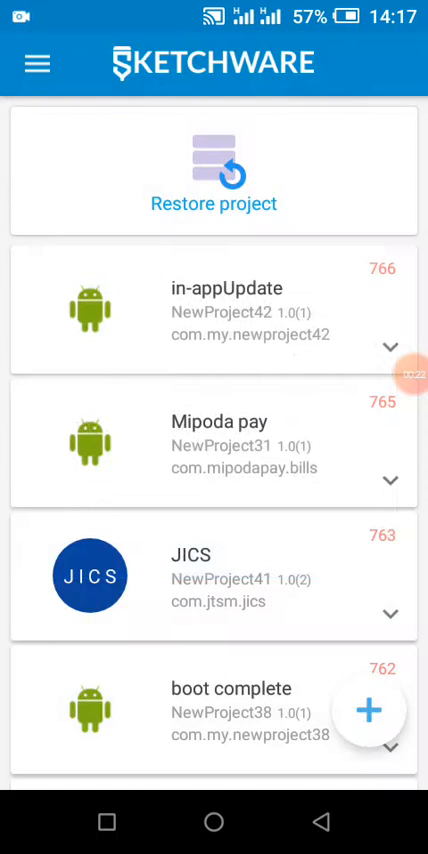
left_click(390, 344)
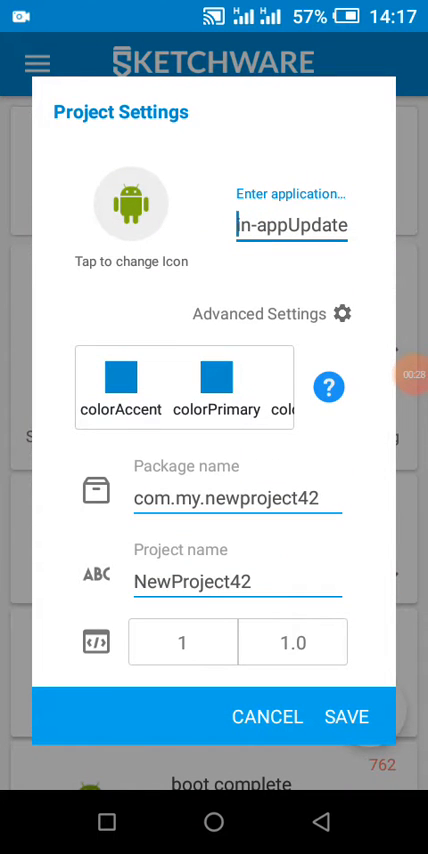
left_click(266, 716)
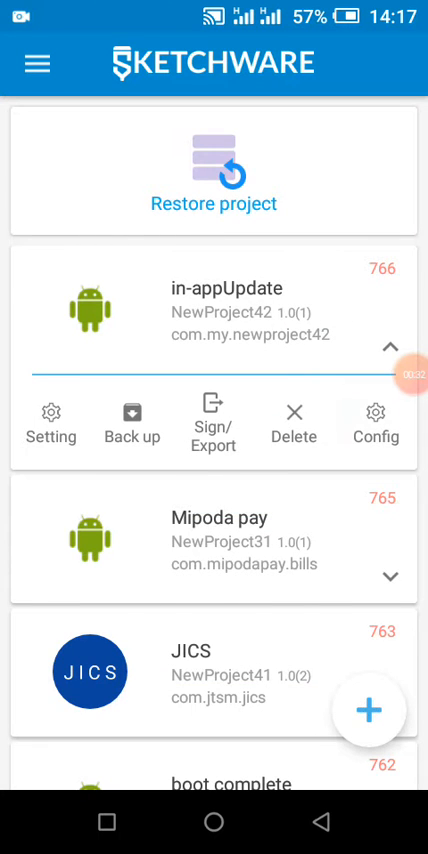
Open the in-appUpdate project and browse its local library list
left_click(374, 421)
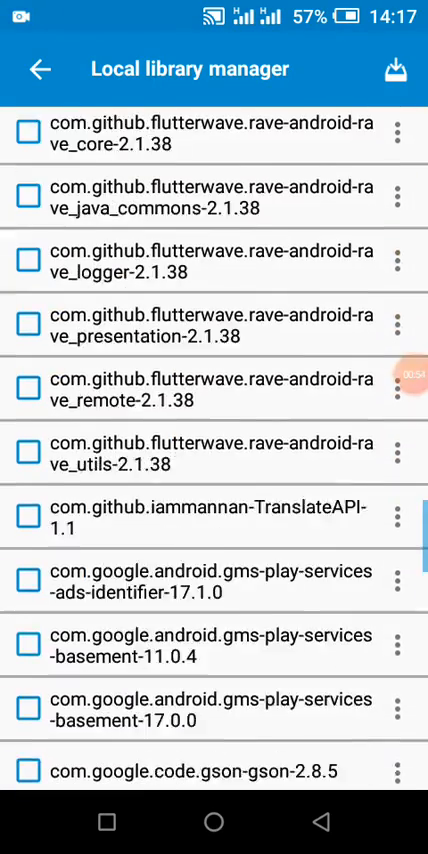
Scroll the project drawer to reach the AndroidManifest Manager
scroll("down", 3)
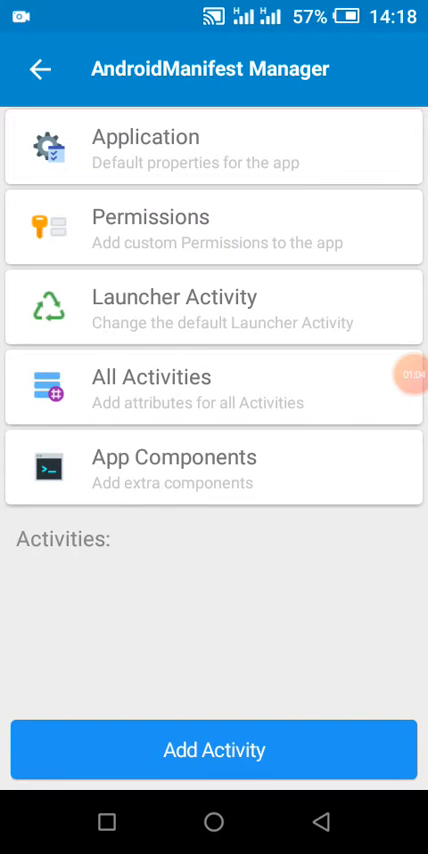
Open the Permission Manager from AndroidManifest and scroll the permission list
left_click(214, 215)
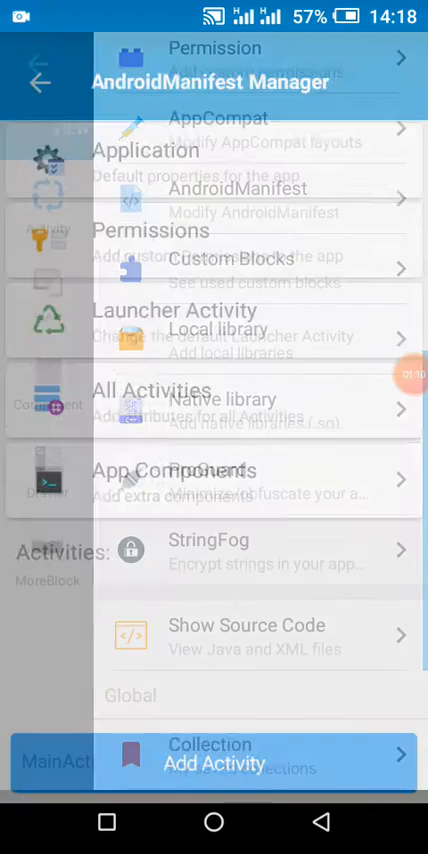
scroll("down", 3)
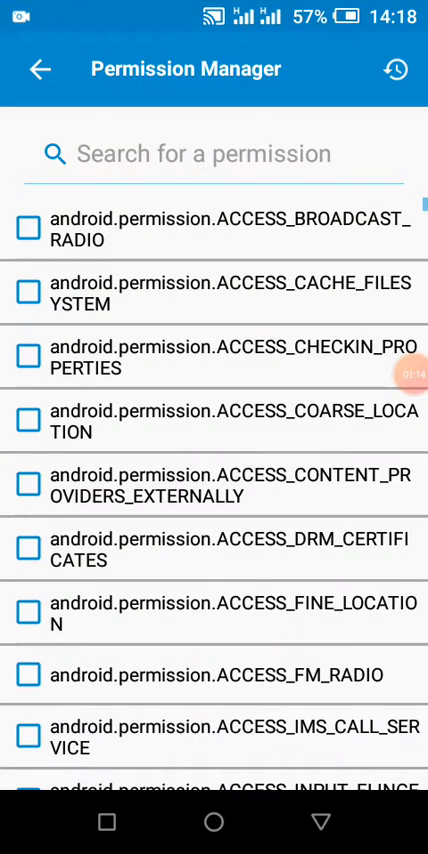
Search permissions for 'internet' and tick INTERNET, then view the project's MoreBlocks
type("inter")
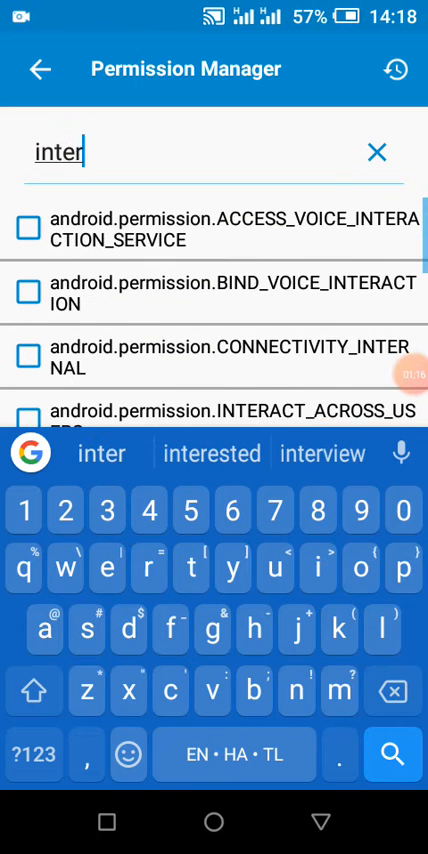
type("net")
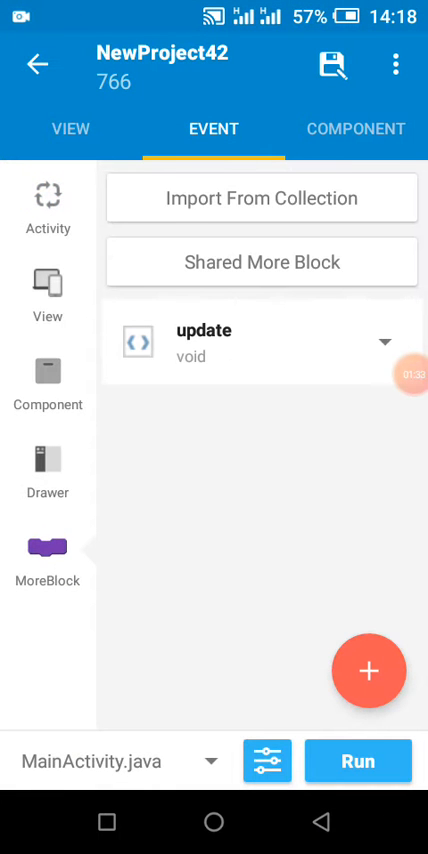
Open the update MoreBlock and paste the AppUpdateManager listener code into an add-source block
left_click(389, 341)
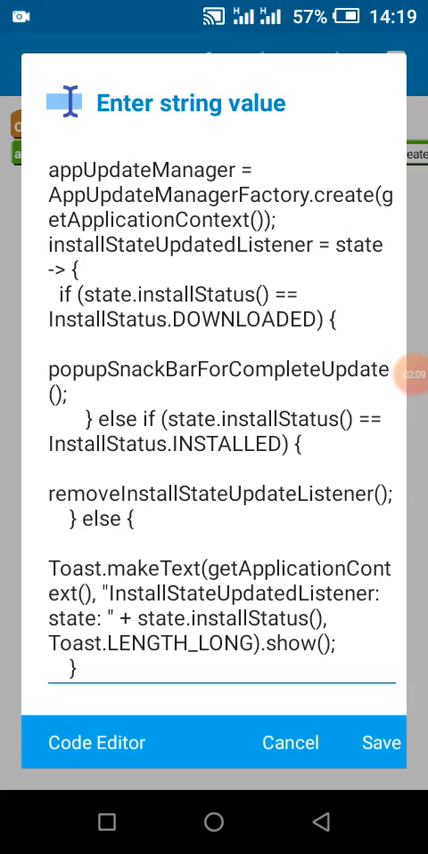
Save the update listener code and switch to the main.xml layout view
left_click(379, 742)
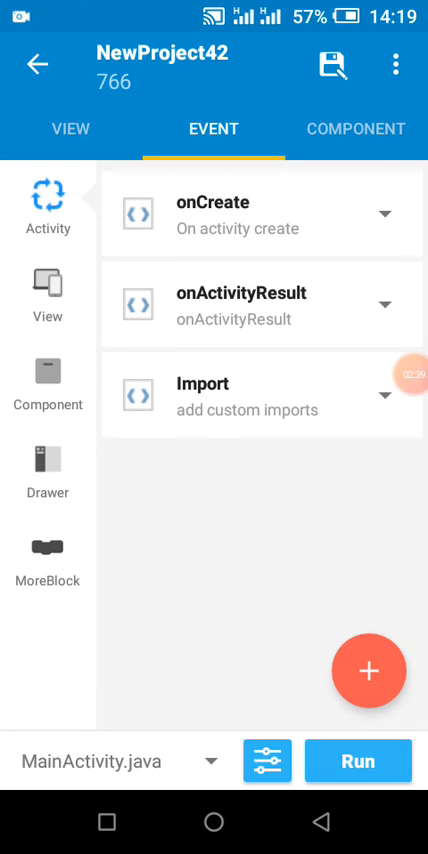
left_click(69, 128)
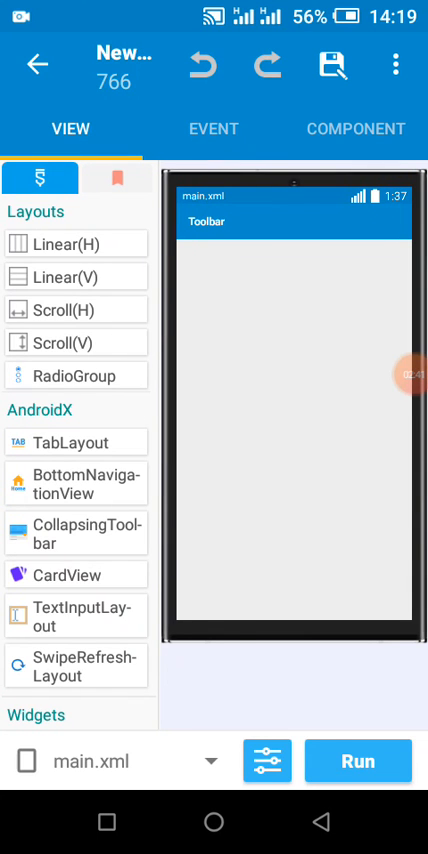